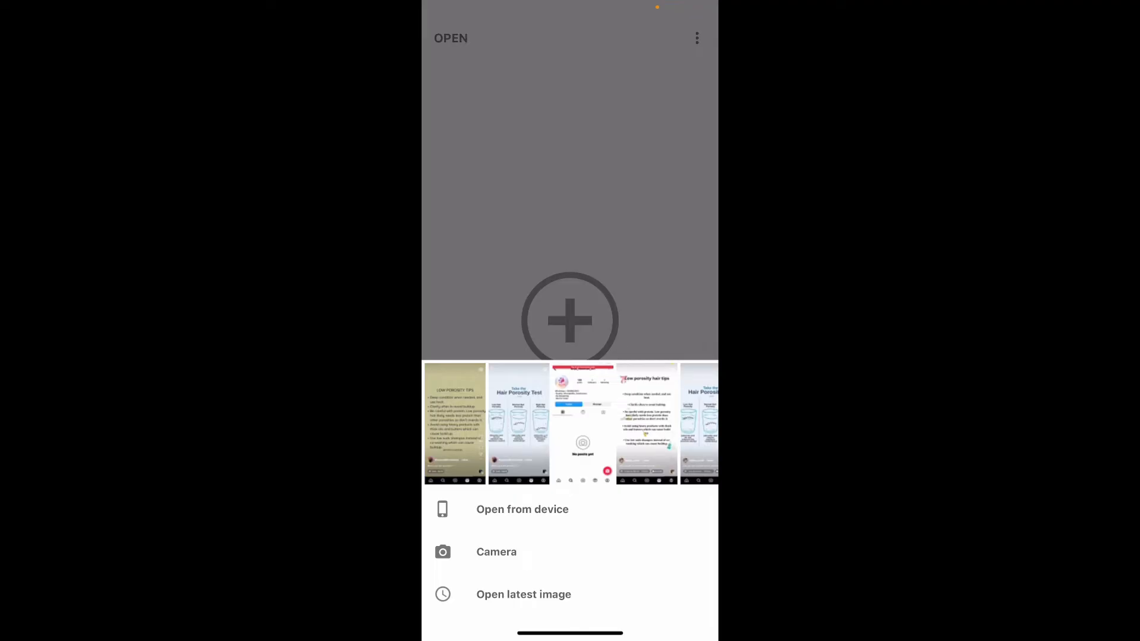
# Scroll the recent photos to find the full-length photo of the woman by the railing
pyautogui.hscroll(-3)
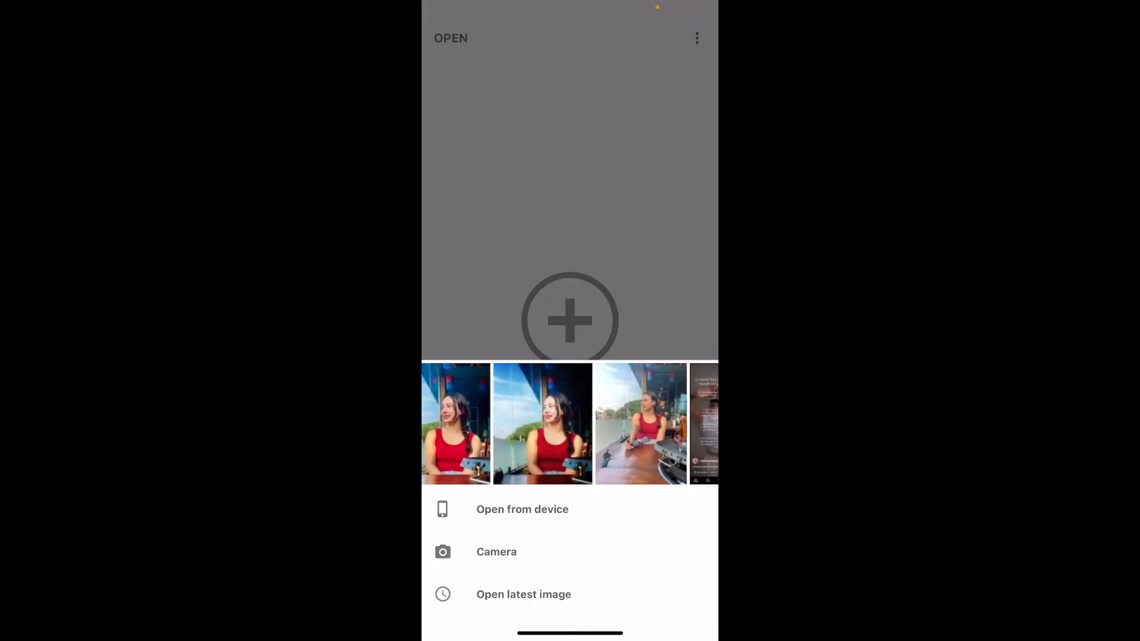
pyautogui.hscroll(-3)
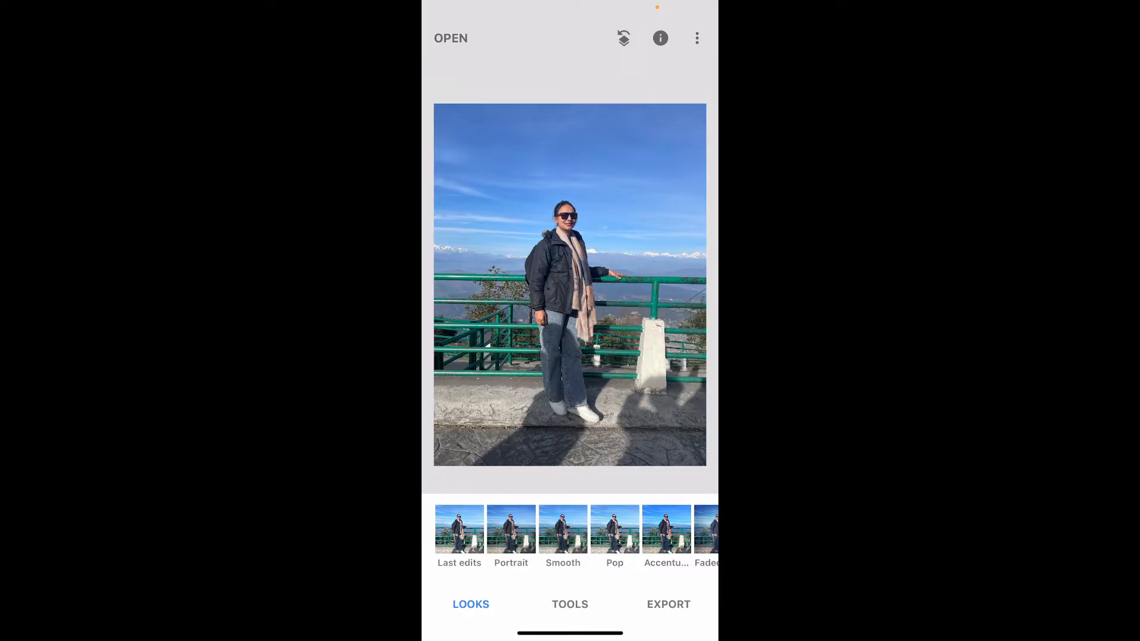
# Use Expand to extend the canvas around the woman and railing, and apply it
pyautogui.click(570, 604)
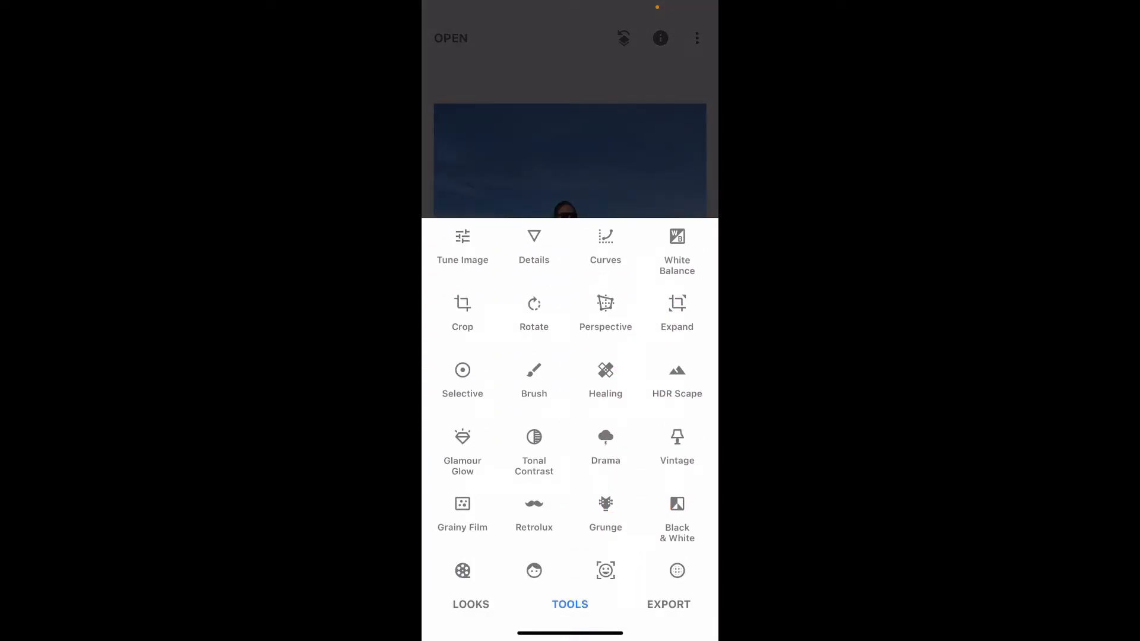
pyautogui.click(676, 313)
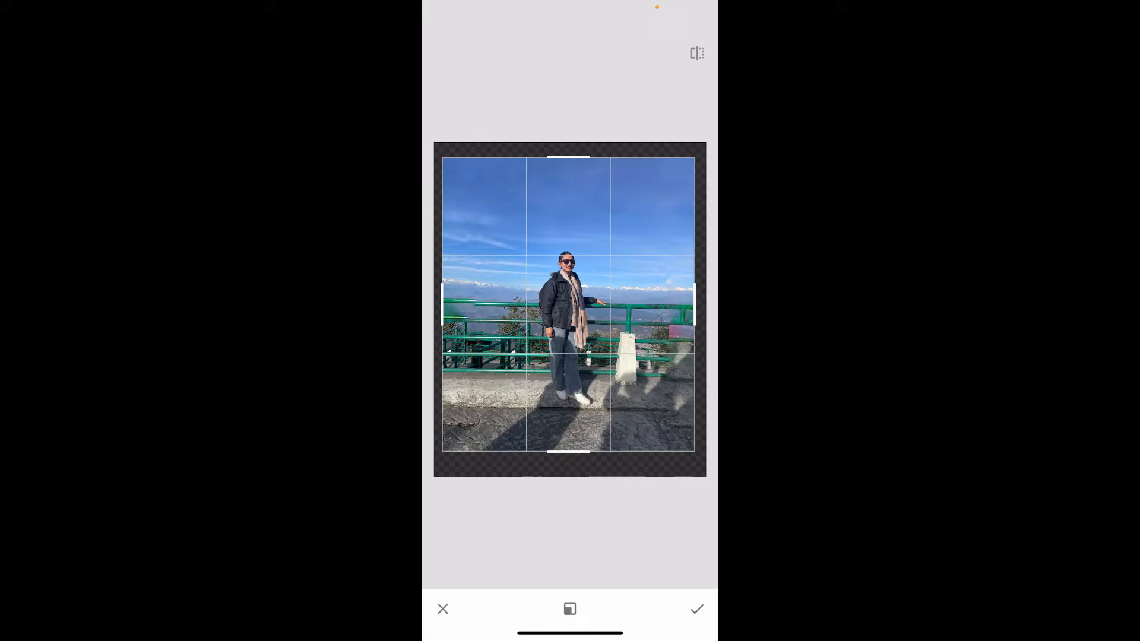
pyautogui.click(695, 609)
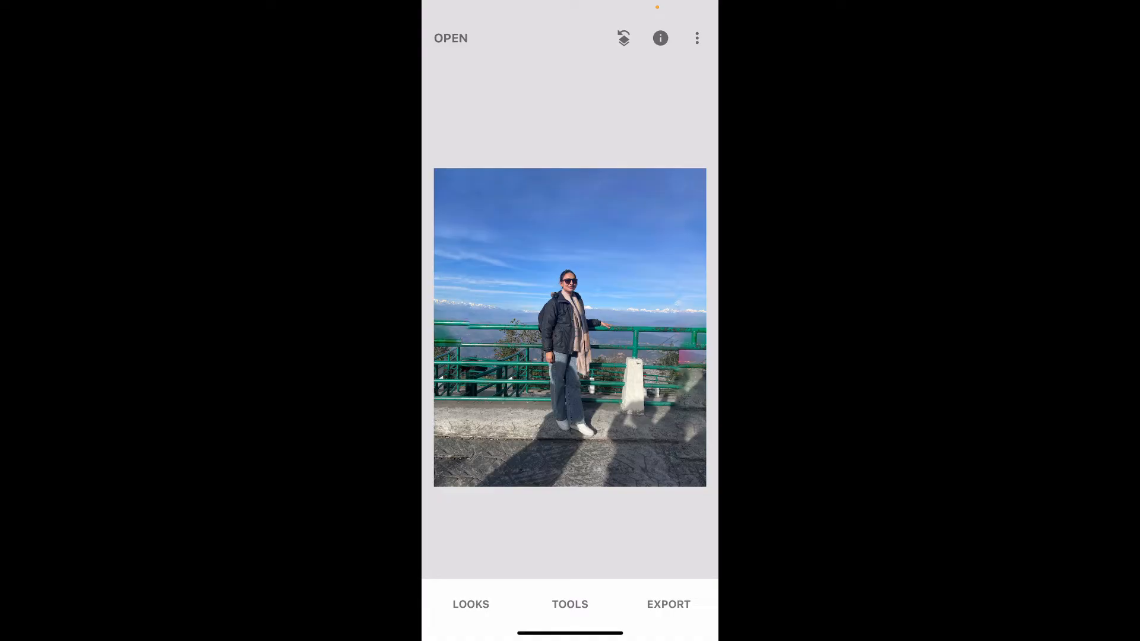
# Heal away the spot on the paved ground near the woman's feet
pyautogui.click(570, 604)
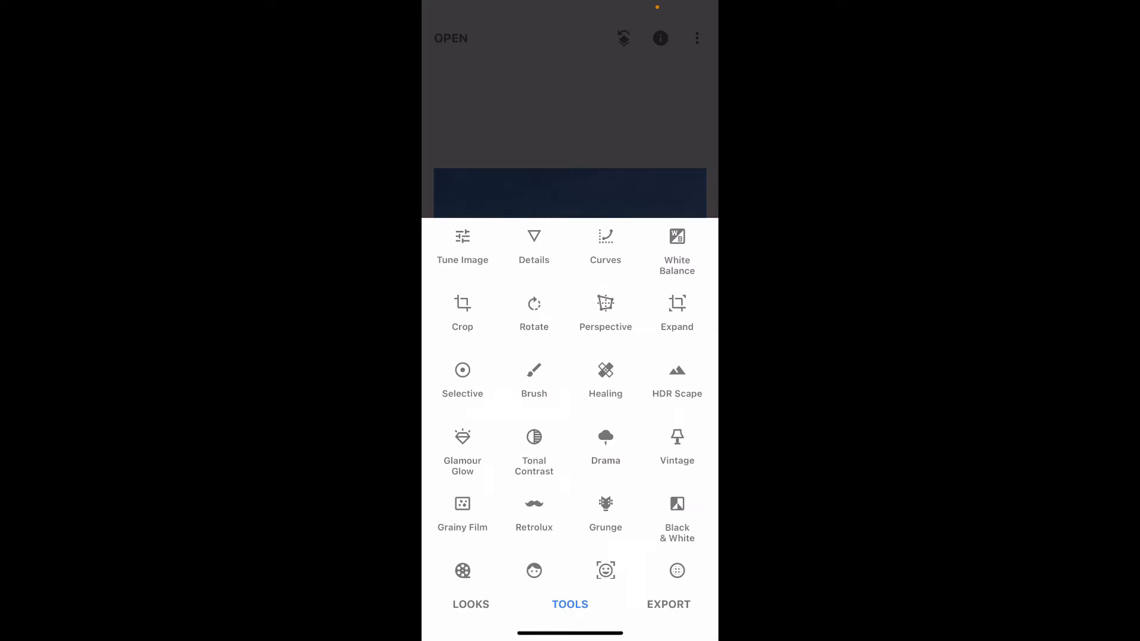
pyautogui.click(604, 378)
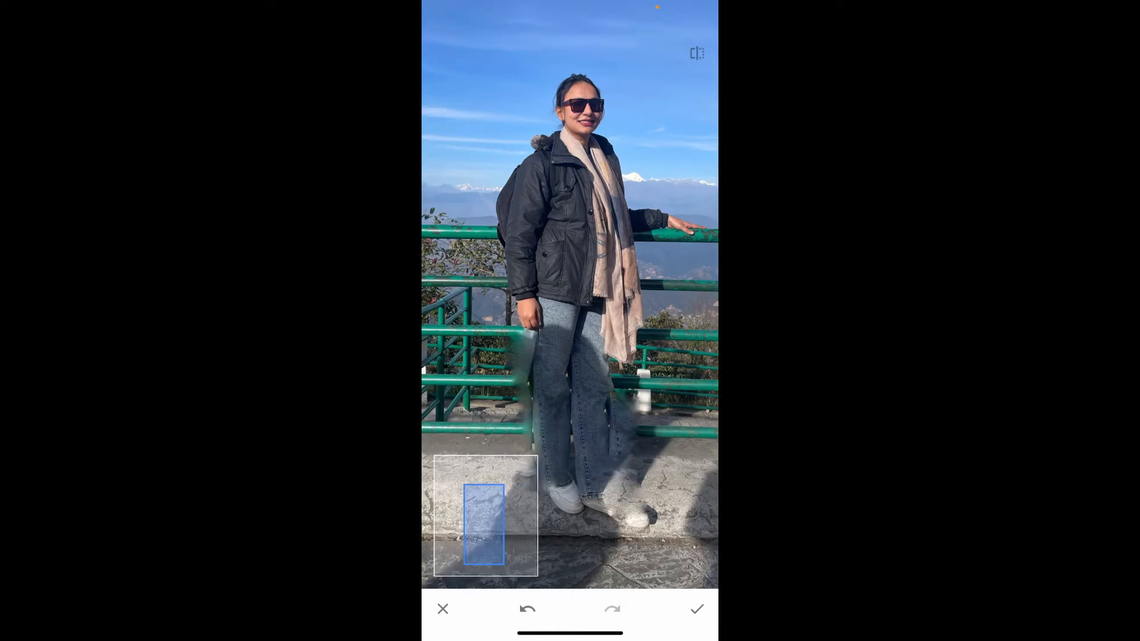
pyautogui.click(695, 608)
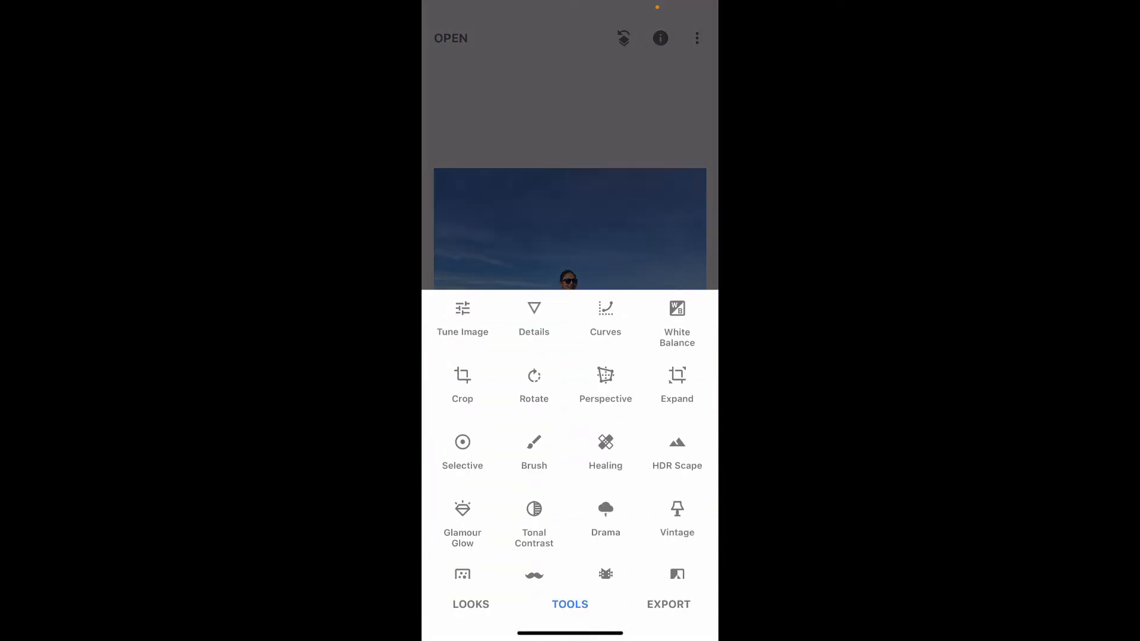
# Slim the woman with a horizontal Perspective Scale adjustment, then bring up Export options
pyautogui.scroll(-3)
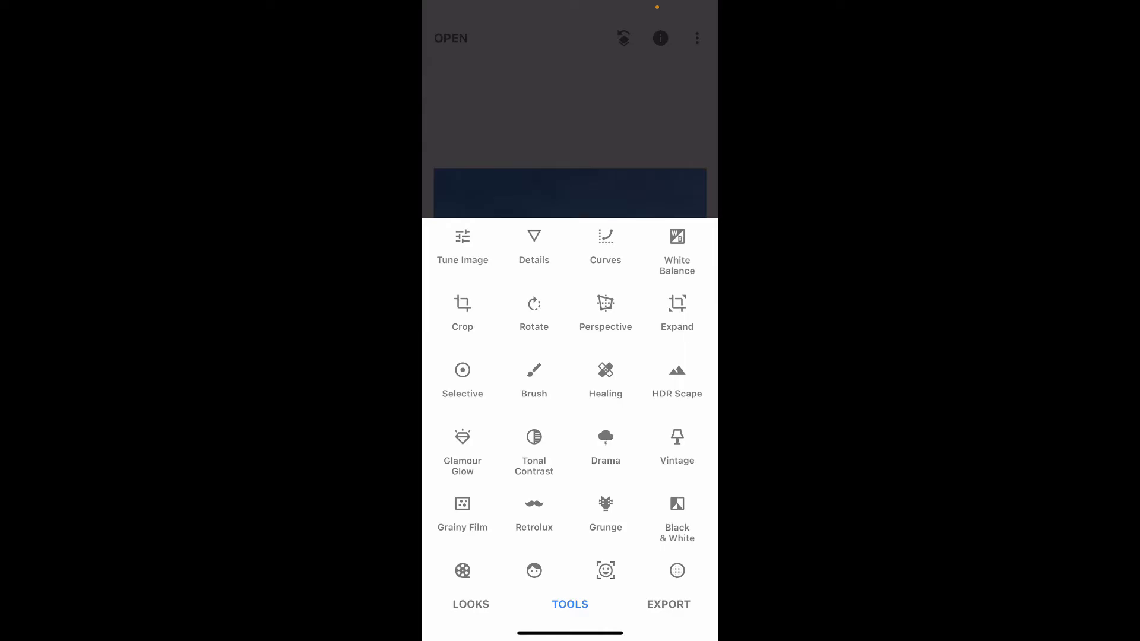
pyautogui.click(604, 313)
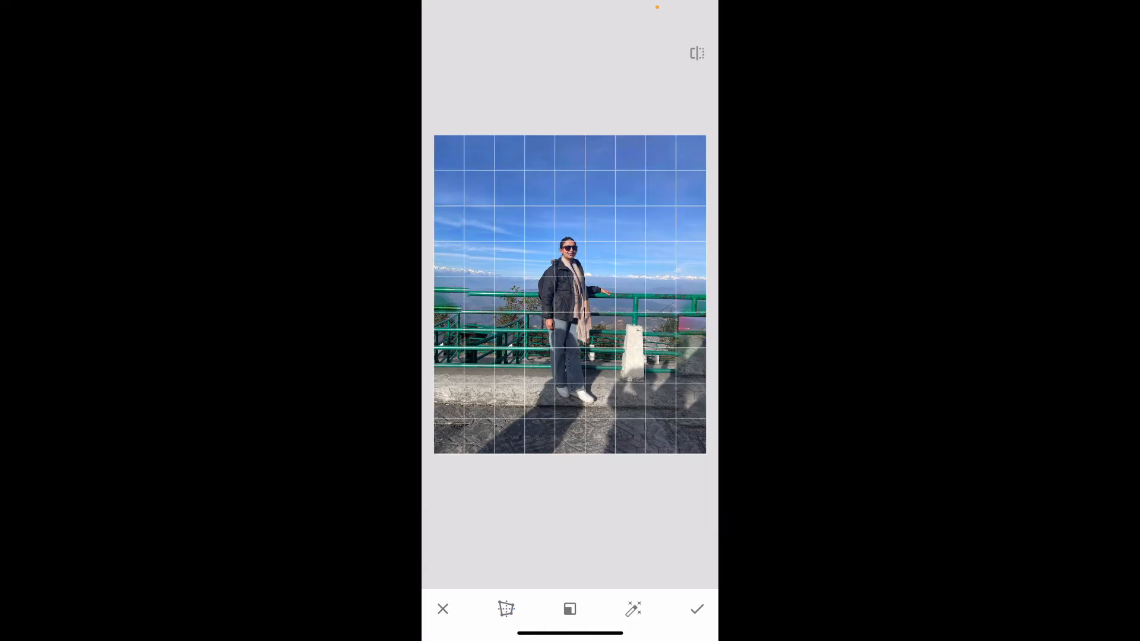
pyautogui.click(506, 609)
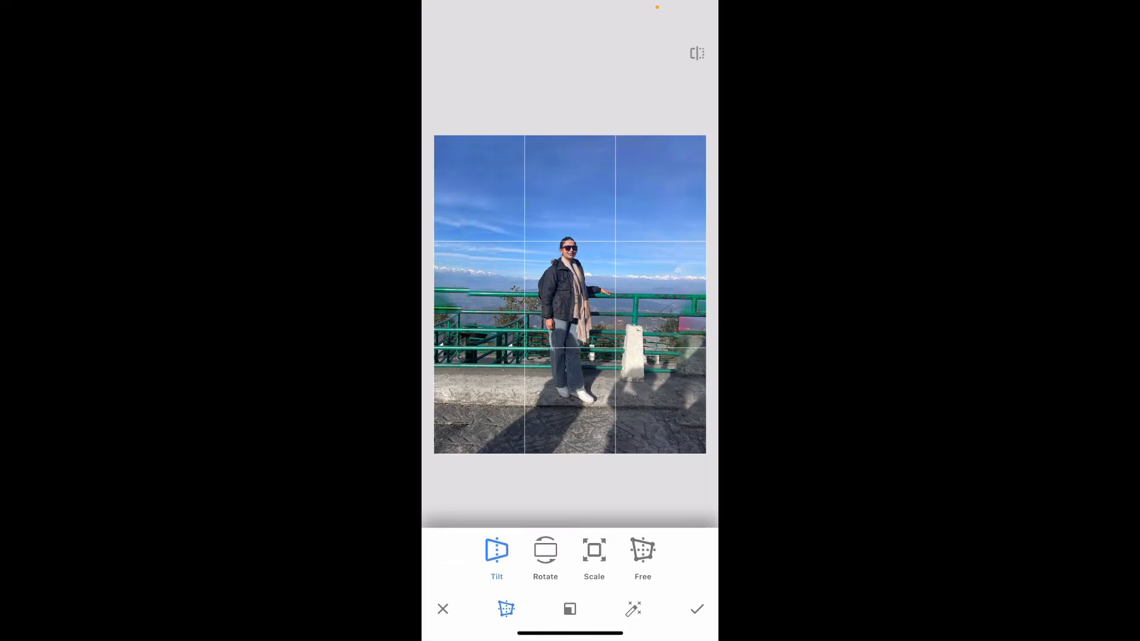
pyautogui.click(593, 550)
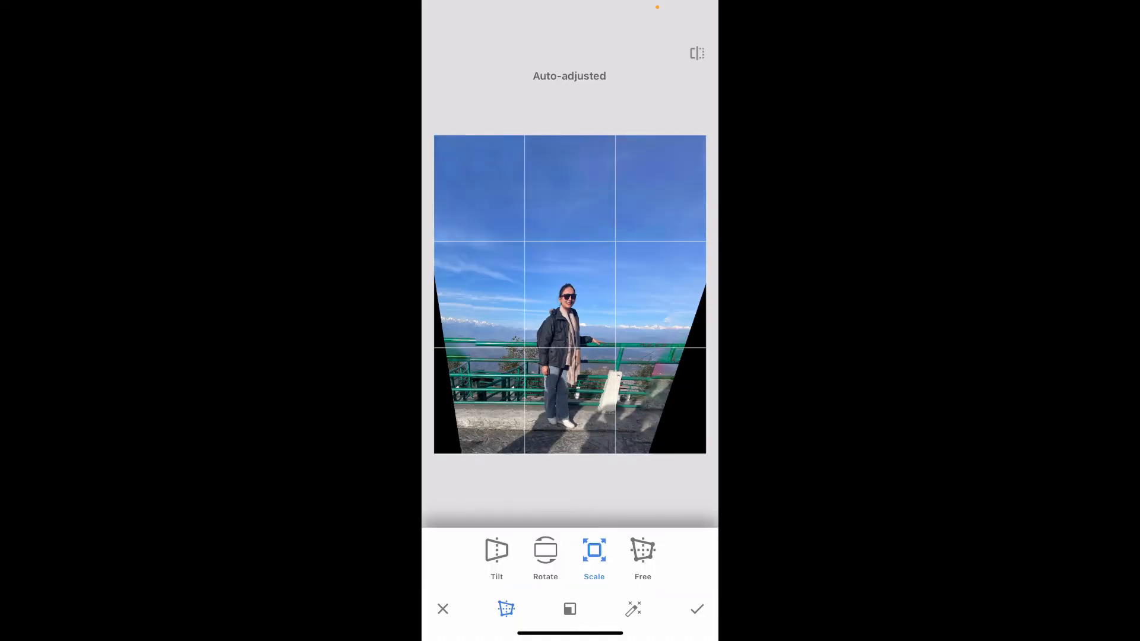
pyautogui.click(696, 609)
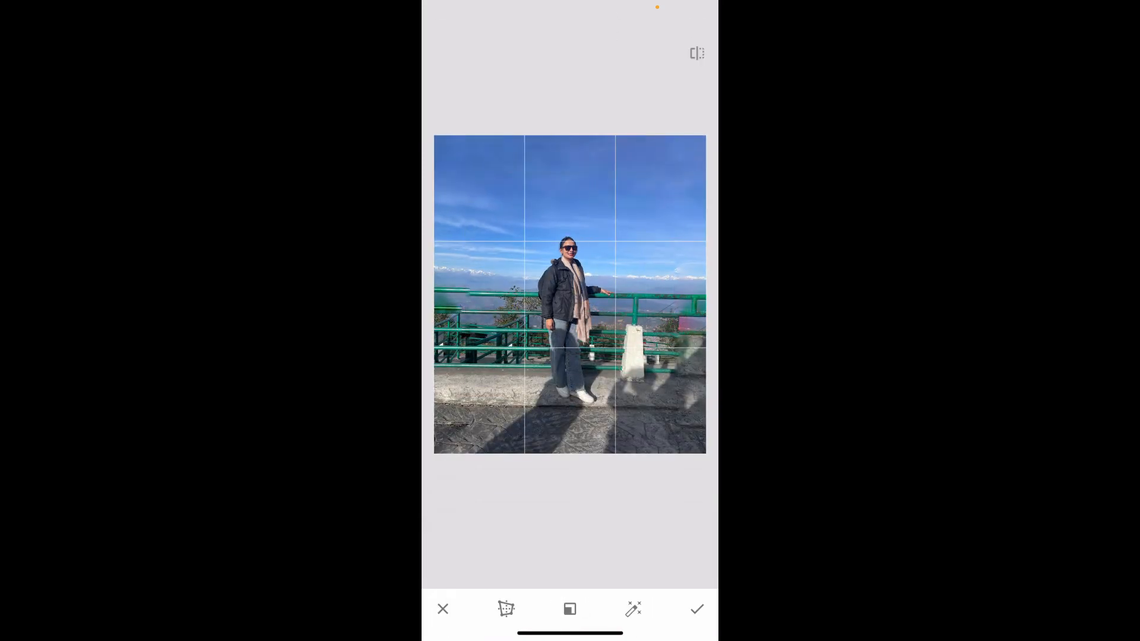
pyautogui.click(506, 609)
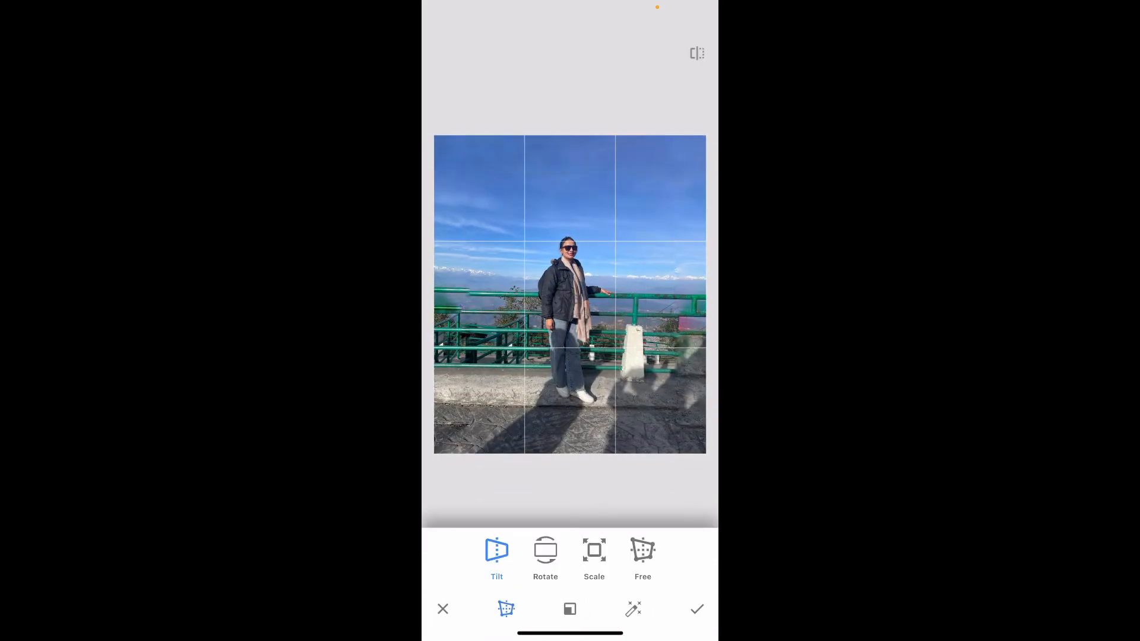
pyautogui.click(593, 551)
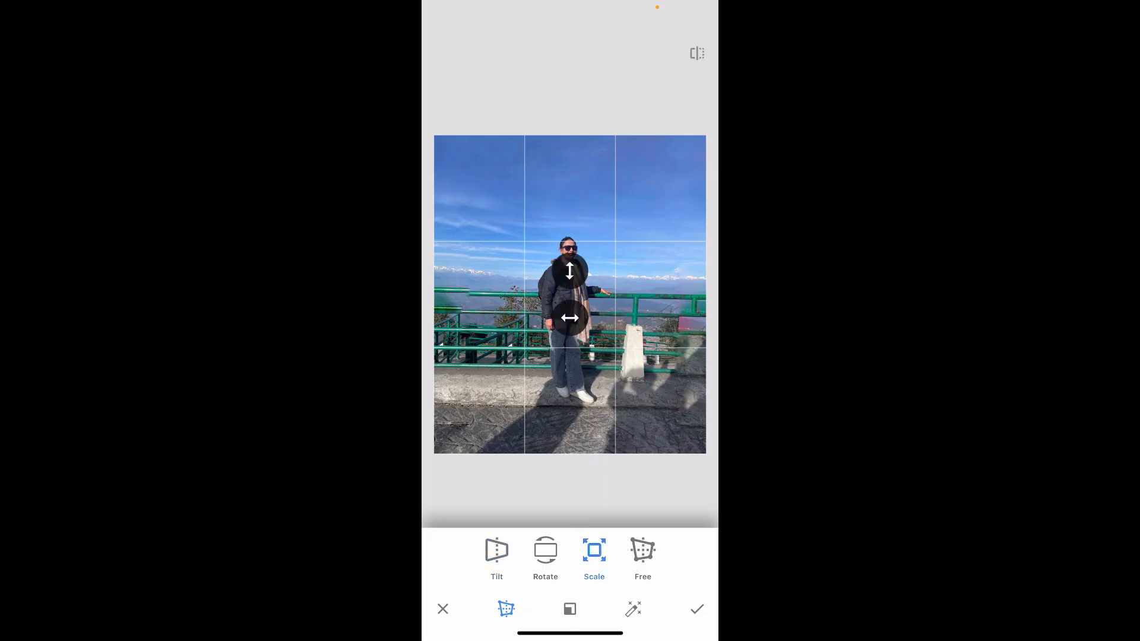
pyautogui.click(496, 556)
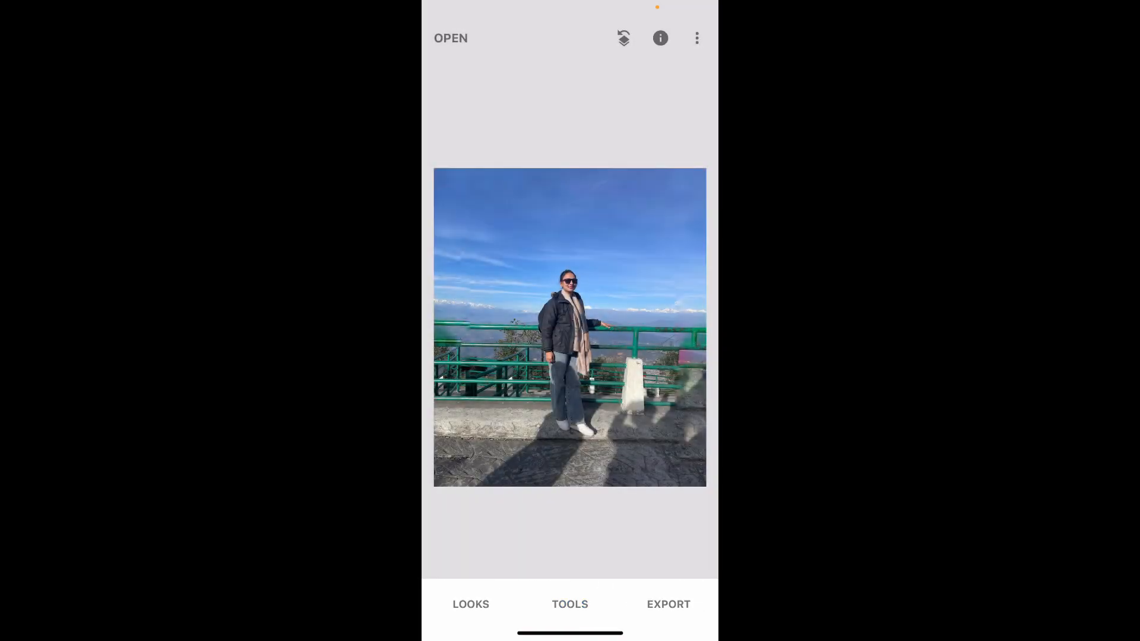
pyautogui.click(667, 605)
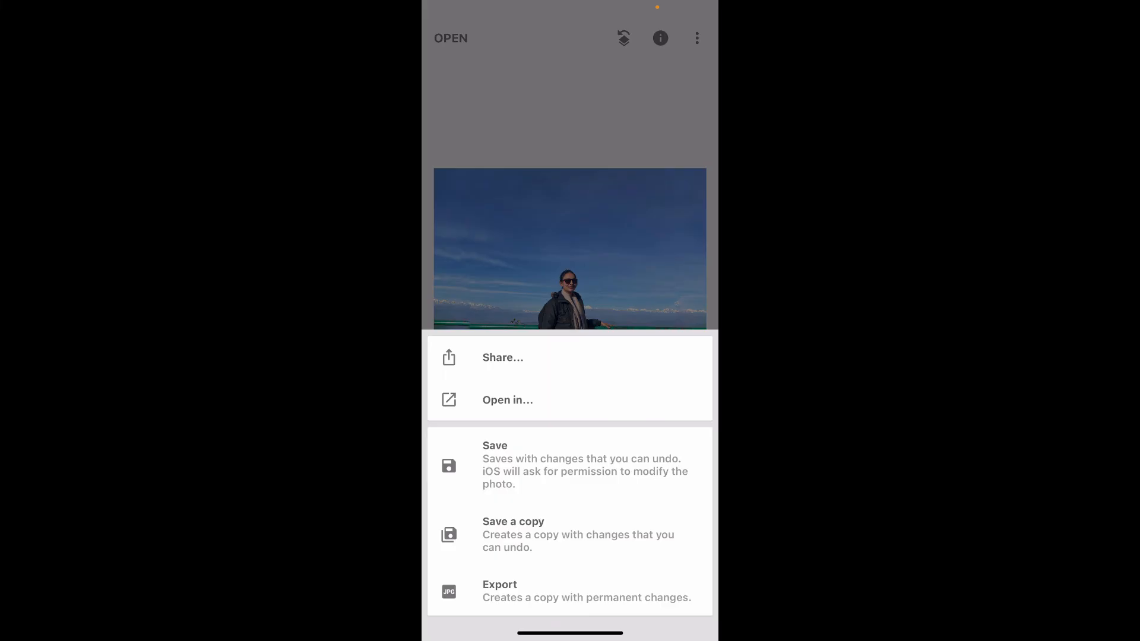